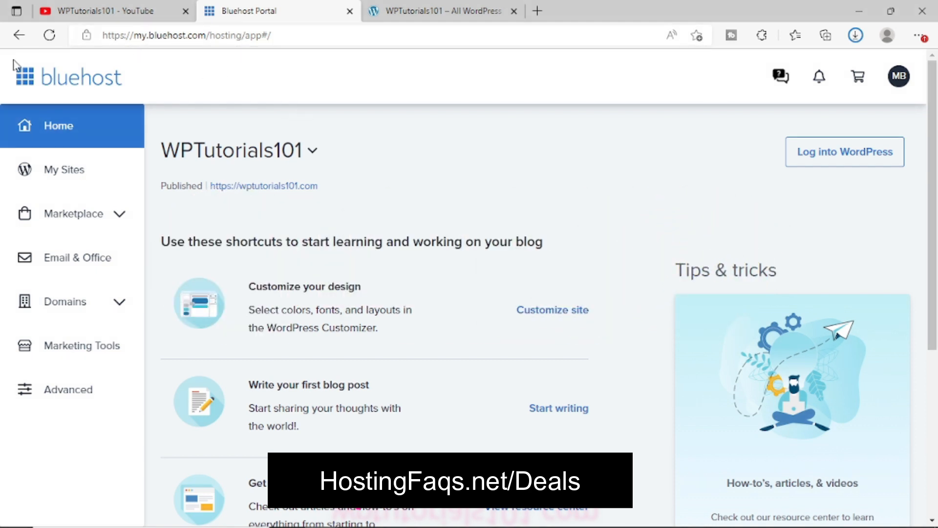
mouse_move(580, 98)
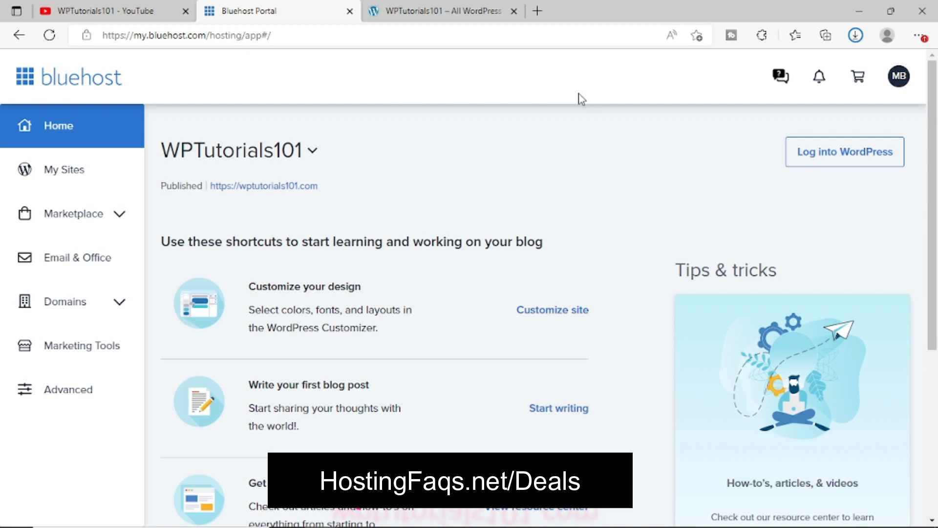
mouse_move(137, 68)
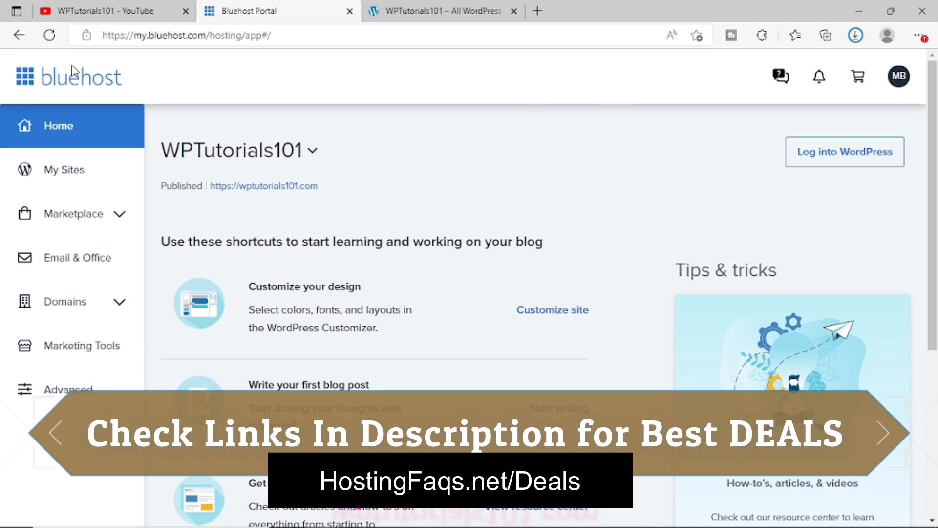
mouse_move(497, 355)
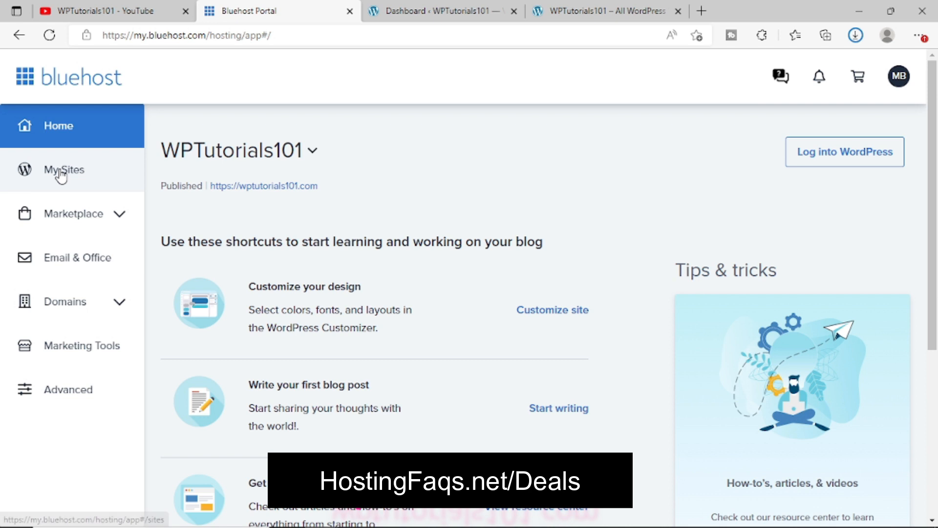
Open the WPTutorials101 site management overview from the My Sites list.
click(64, 170)
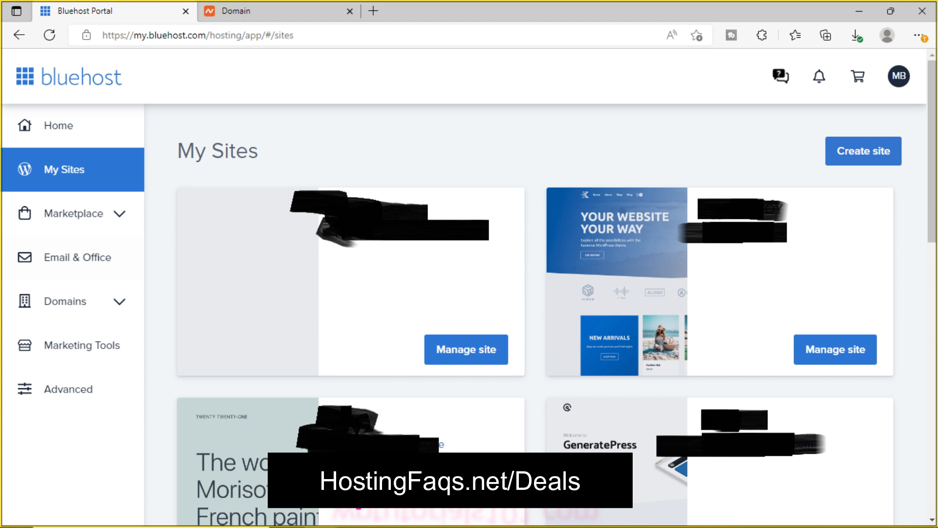
click(465, 349)
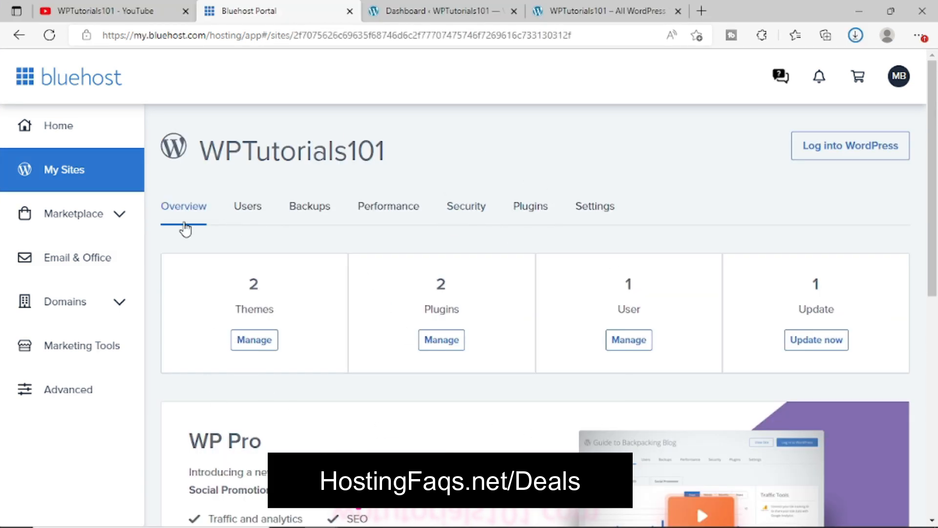
Review the Users, Backups, Performance, Security and Plugins views, ending on the site's Settings page.
click(247, 206)
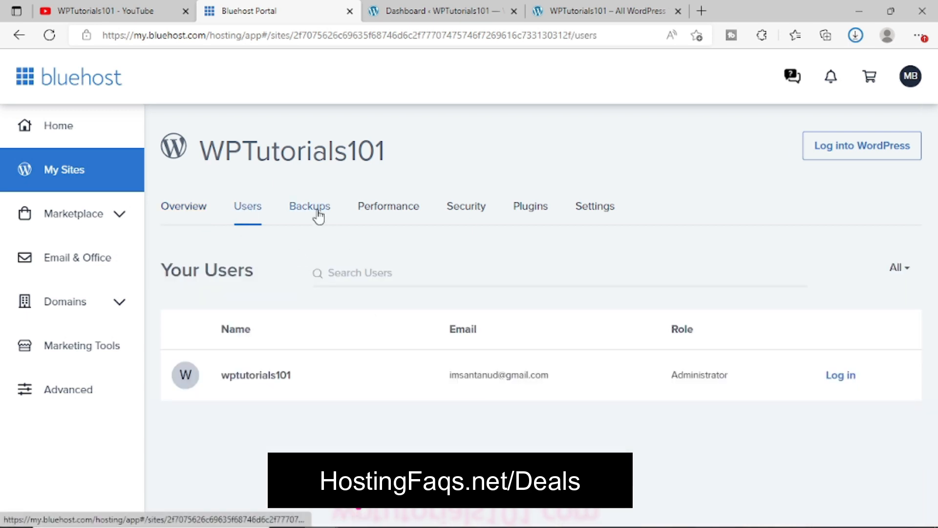
click(309, 206)
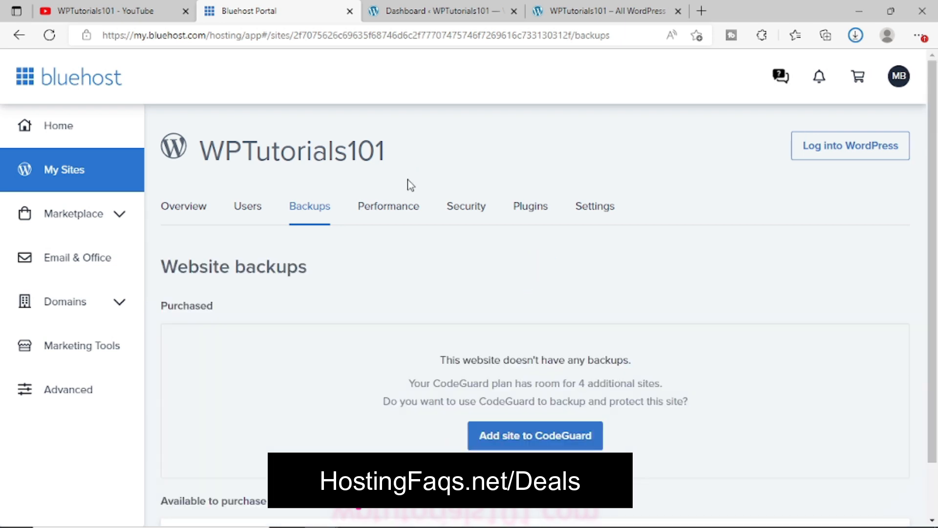
click(387, 206)
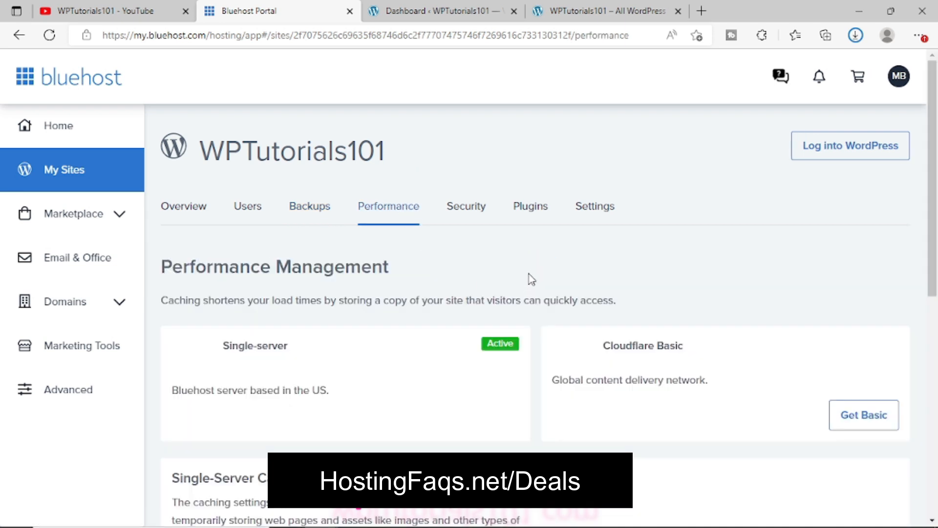
click(466, 206)
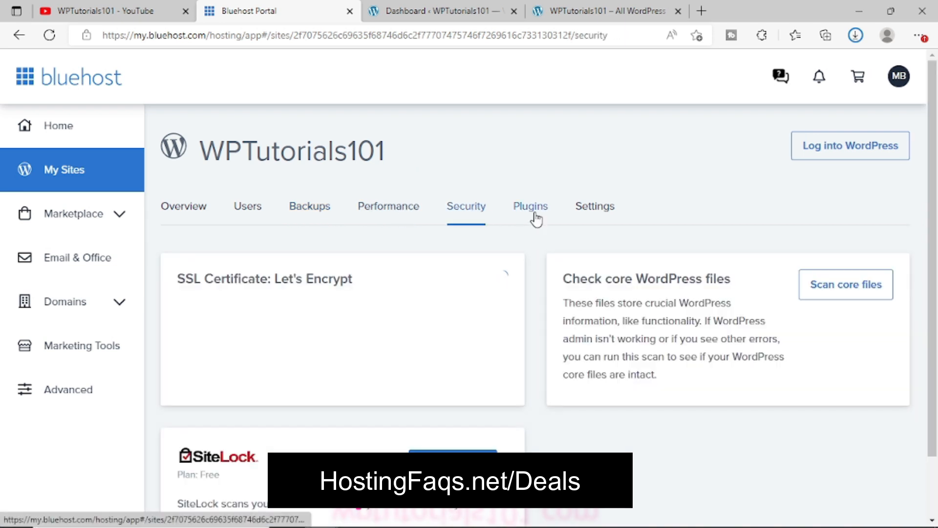
click(530, 206)
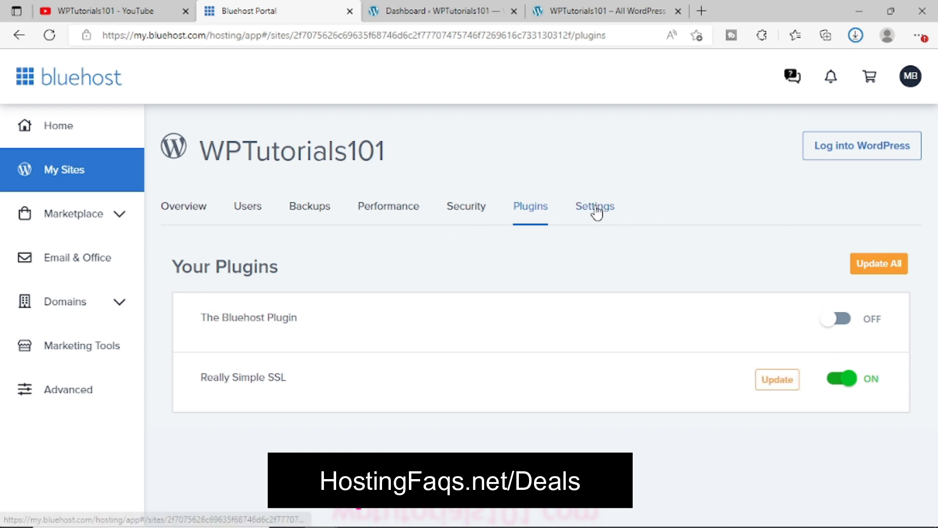
click(595, 205)
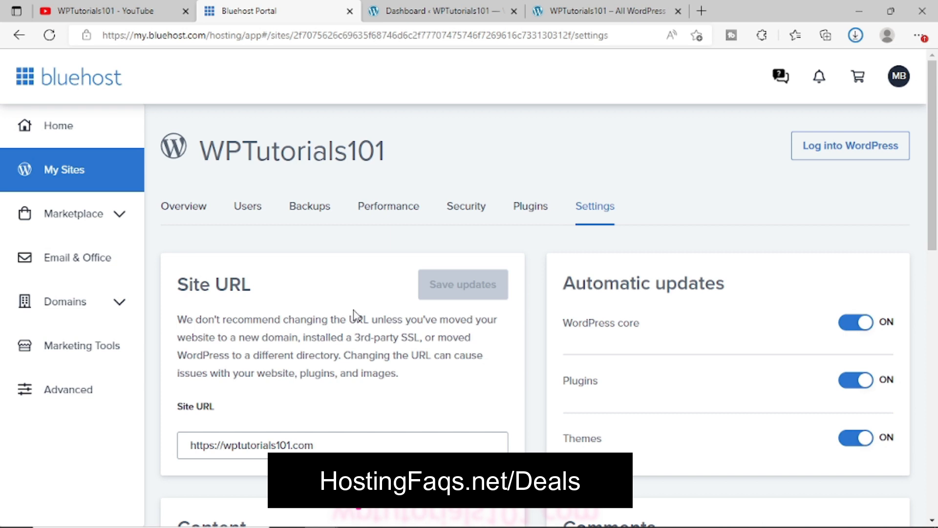
scroll(down, 3)
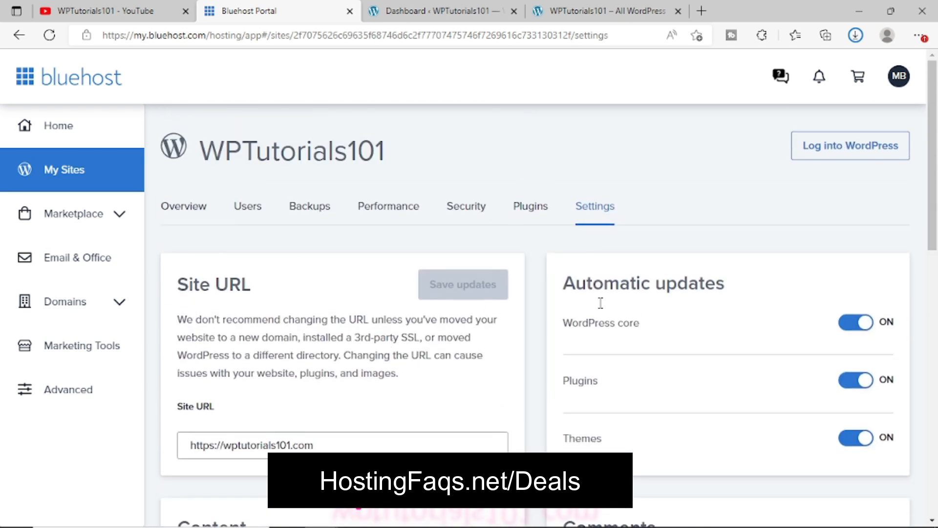
mouse_move(579, 327)
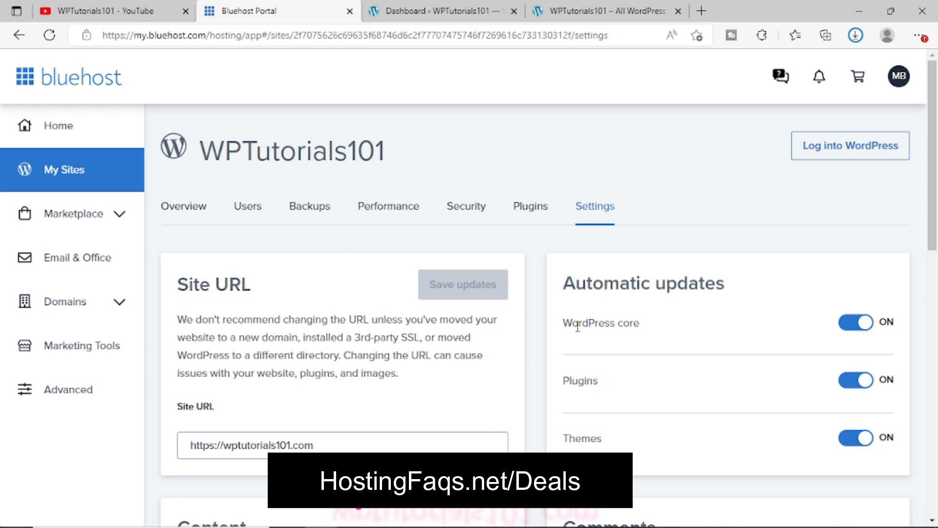
mouse_move(184, 206)
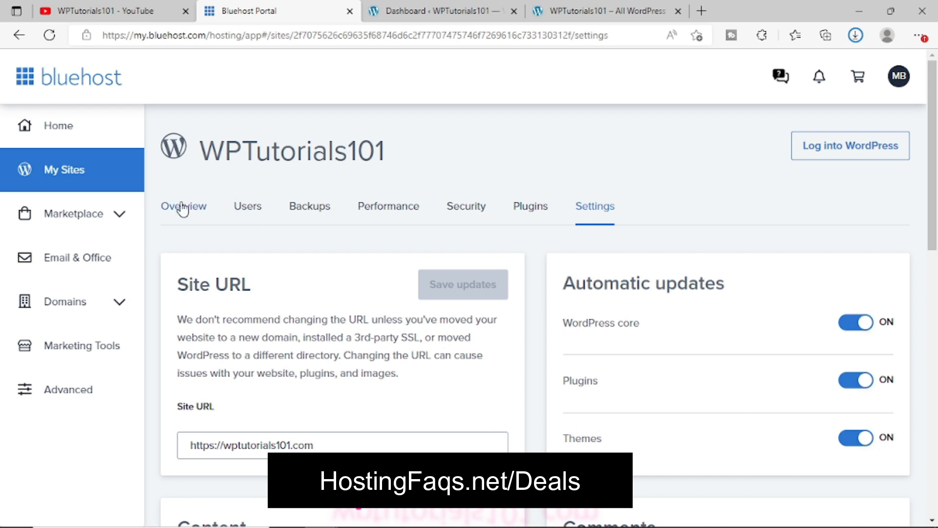
mouse_move(527, 352)
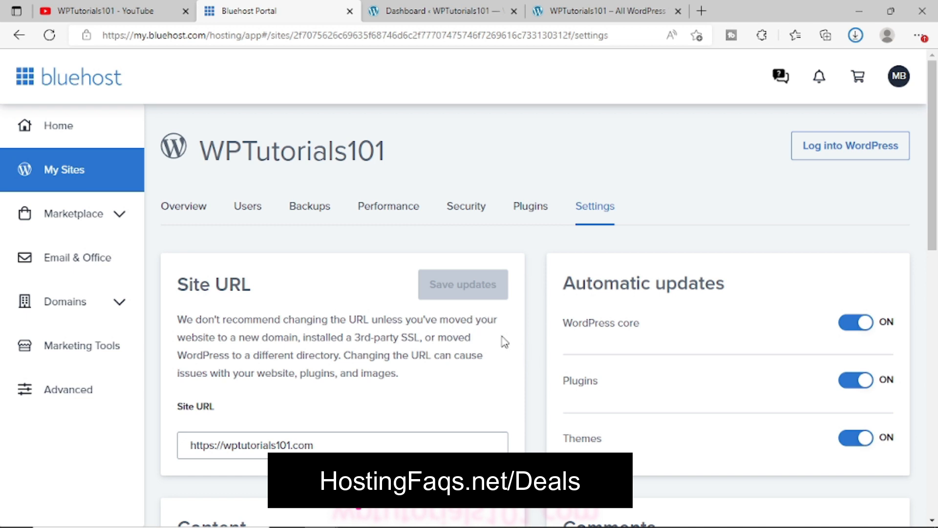
mouse_move(500, 352)
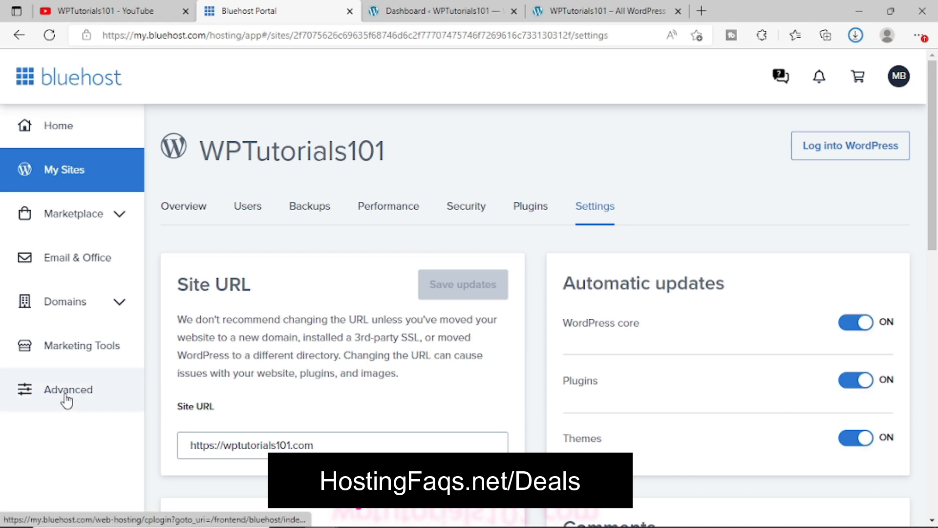
Open cPanel via Advanced and scroll through its email, files, metrics and Softaculous sections.
click(67, 390)
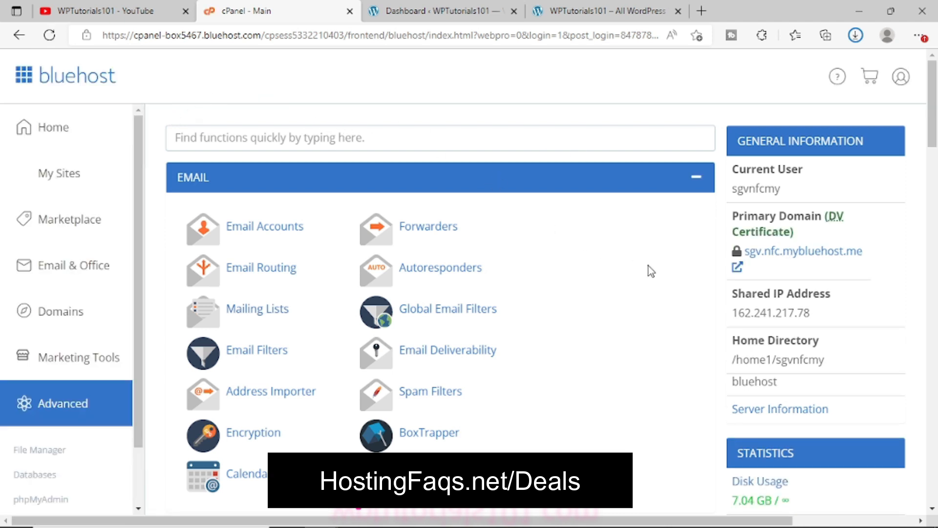
scroll(down, 3)
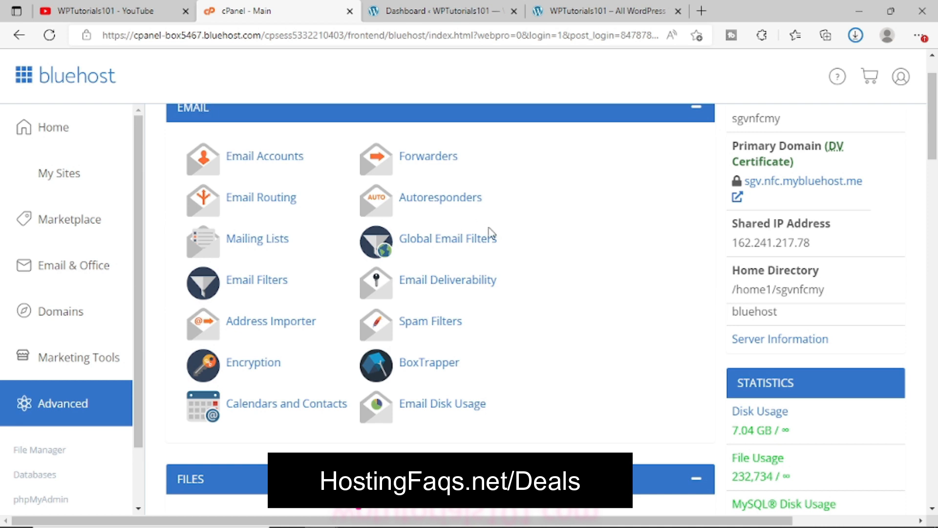
scroll(down, 3)
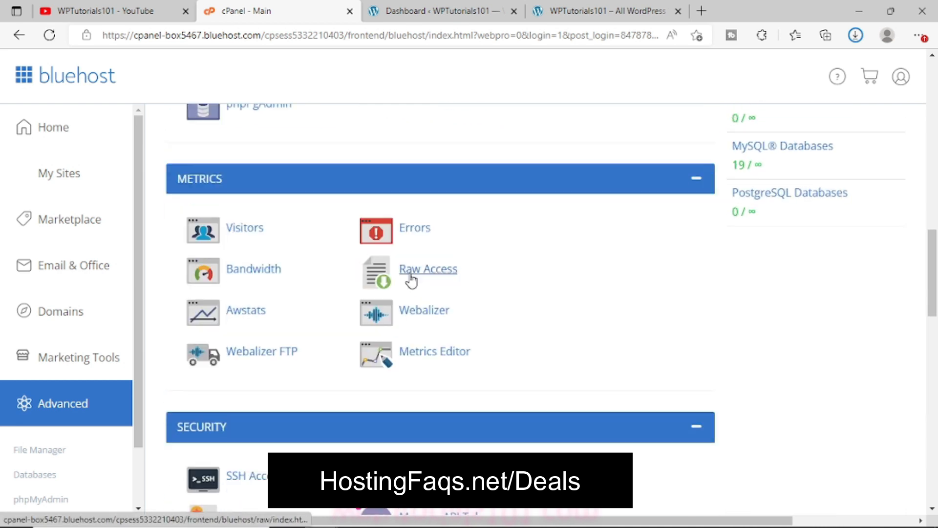
scroll(down, 3)
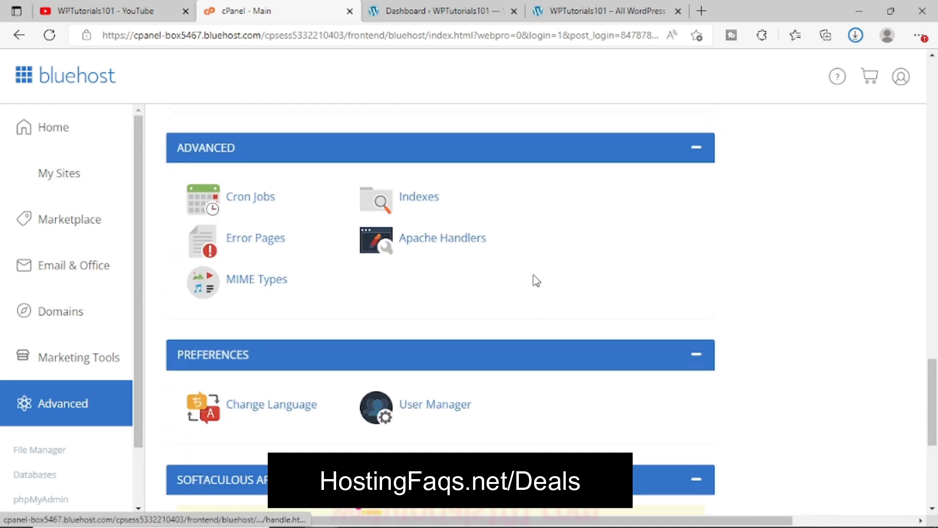
scroll(down, 3)
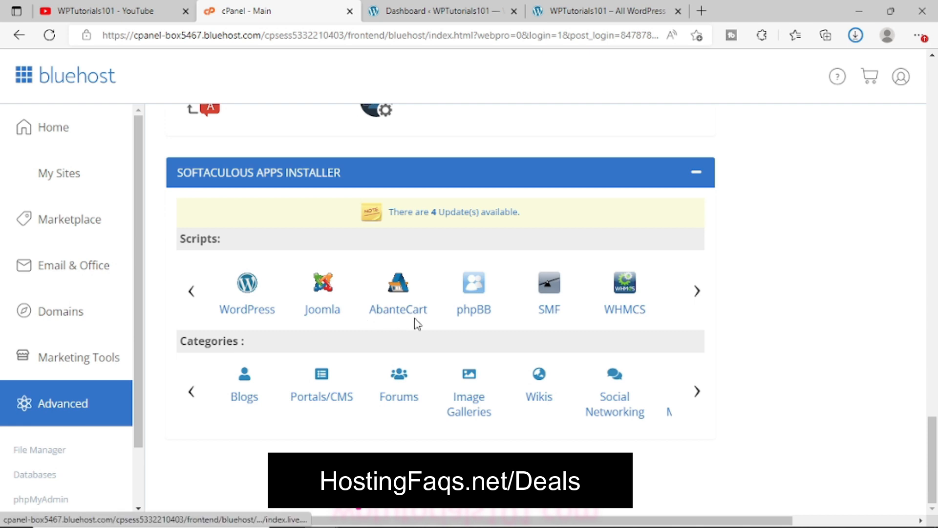
scroll(up, 3)
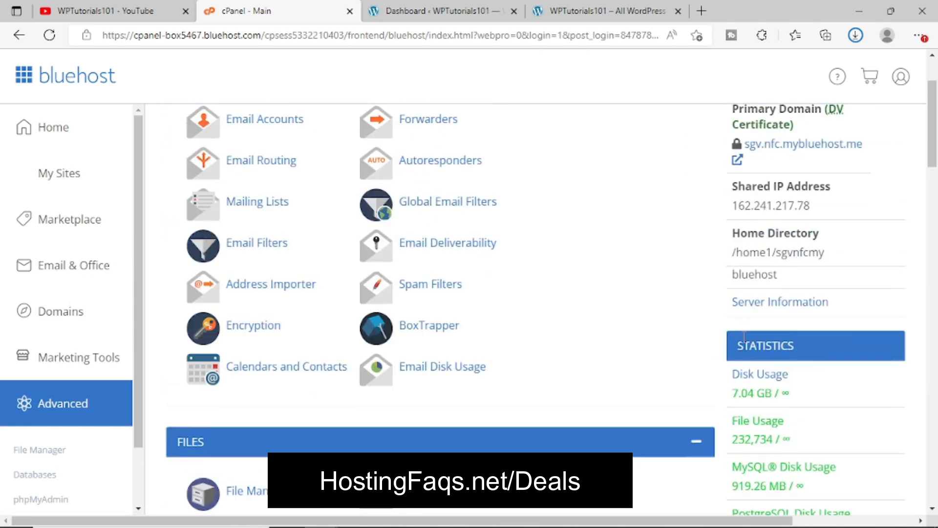
scroll(down, 3)
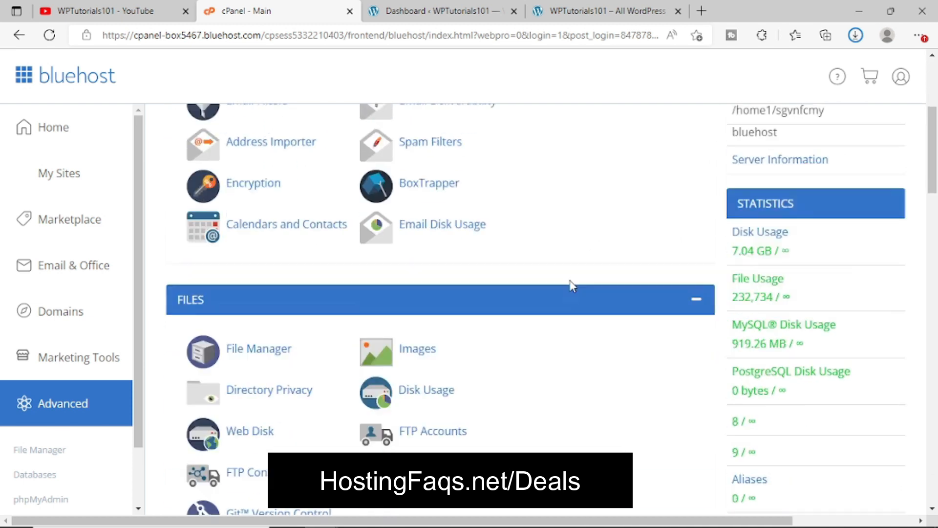
scroll(down, 3)
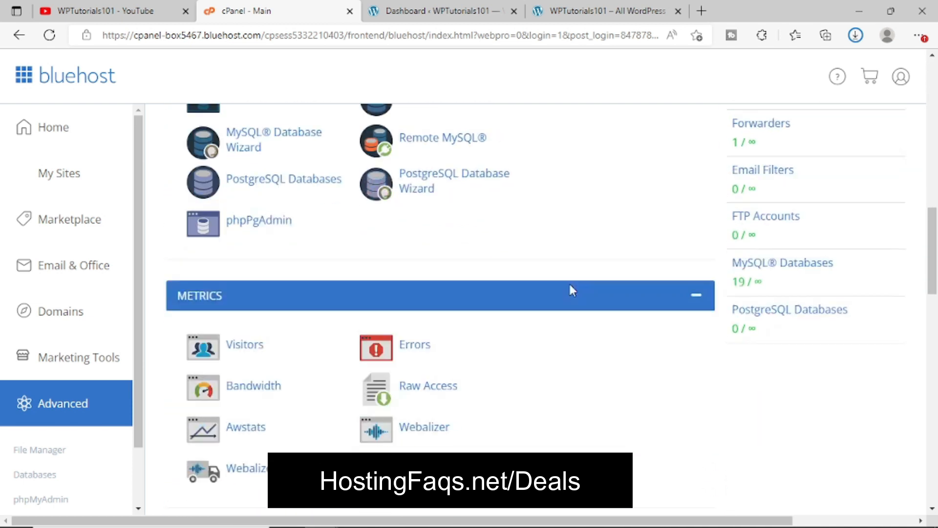